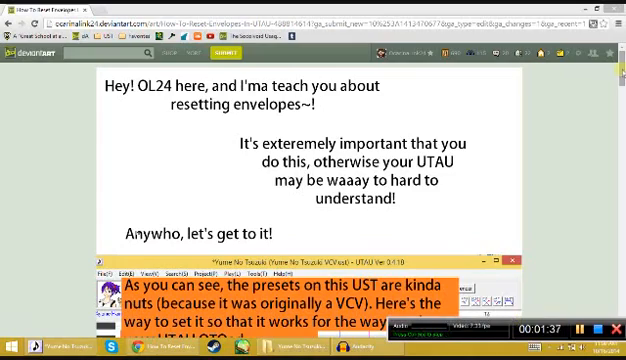
Step: Scroll the piano roll while the song's notes are selected for editing
scroll(down, 3)
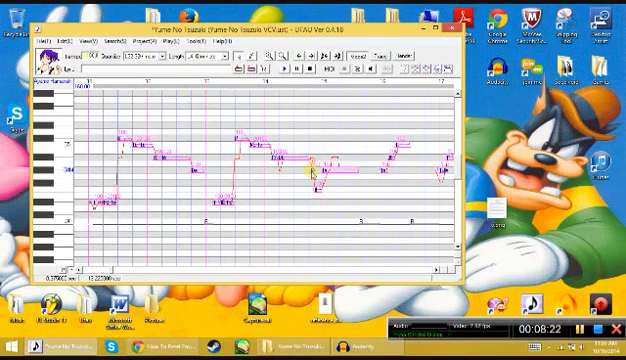
Step: Reset the selected notes' envelopes to the normal shape via the context menu
right_click(312, 176)
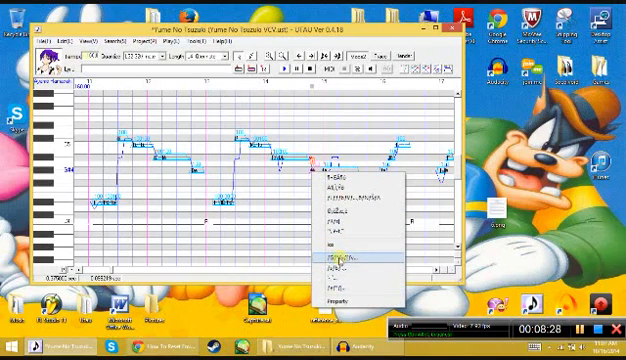
click(340, 260)
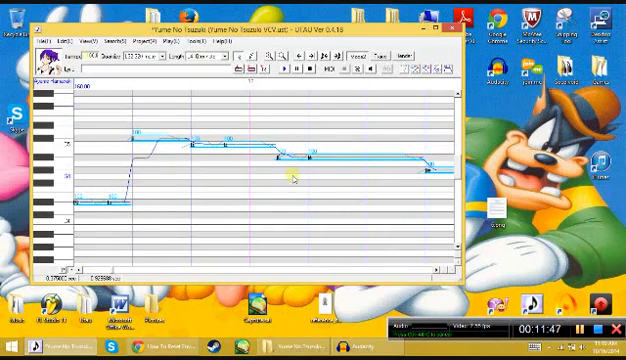
mouse_move(228, 106)
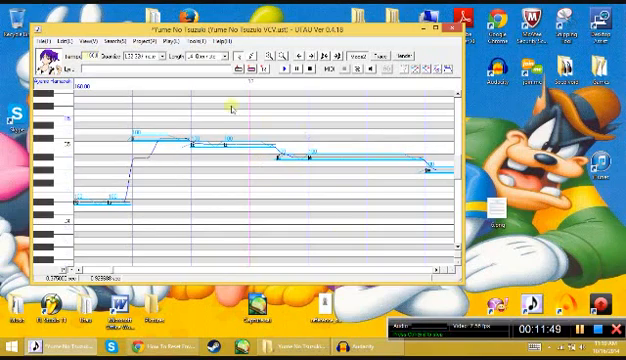